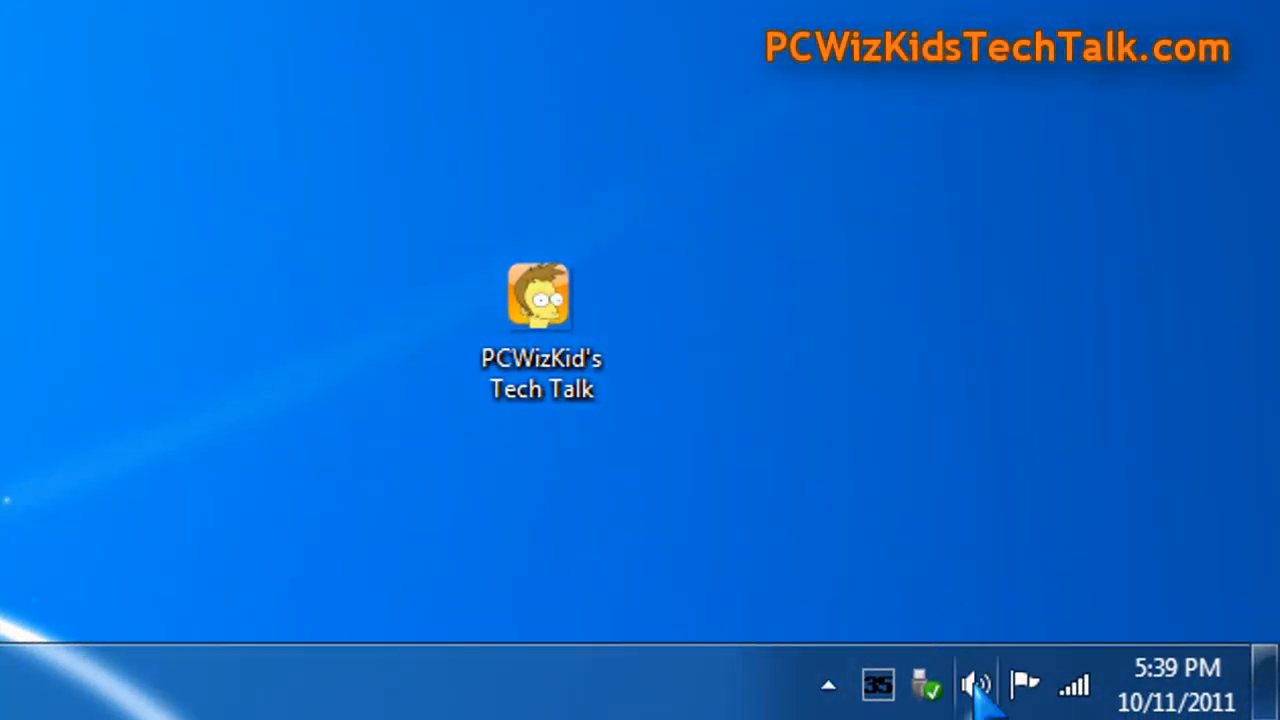
Show the master speaker volume from the tray icon and keep it near half, about 52.
click(980, 680)
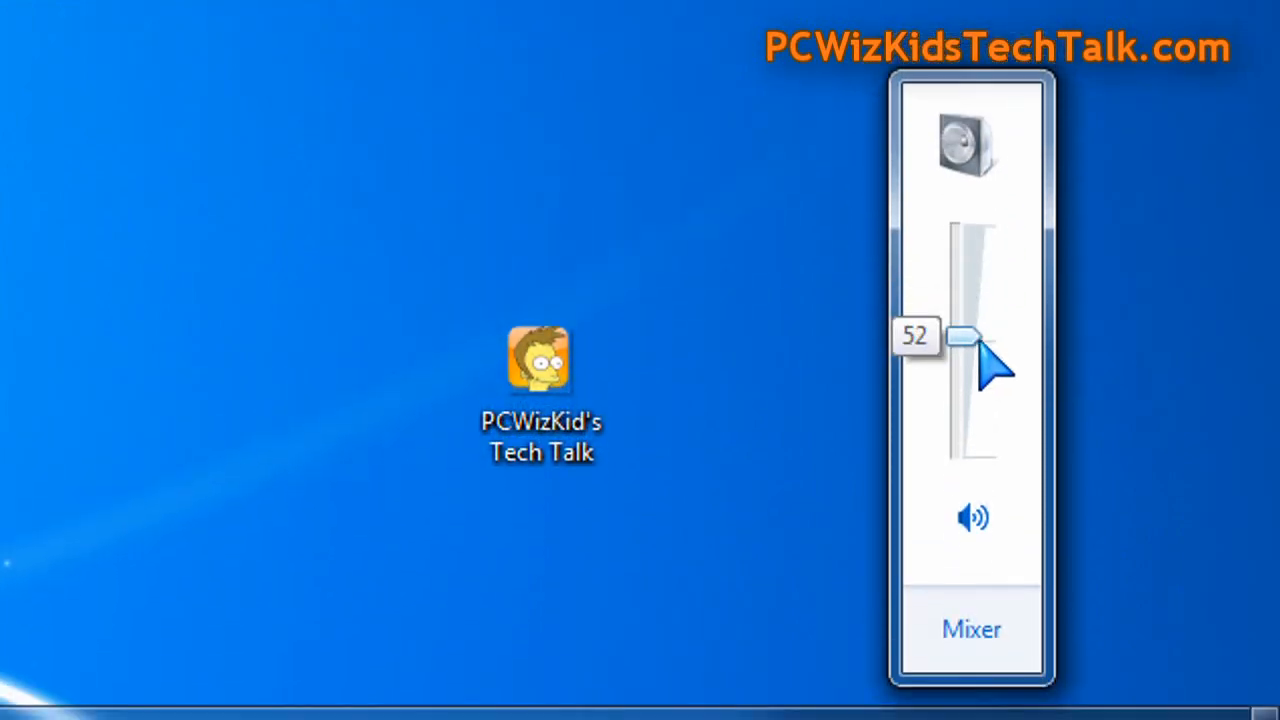
drag(964, 336, 964, 342)
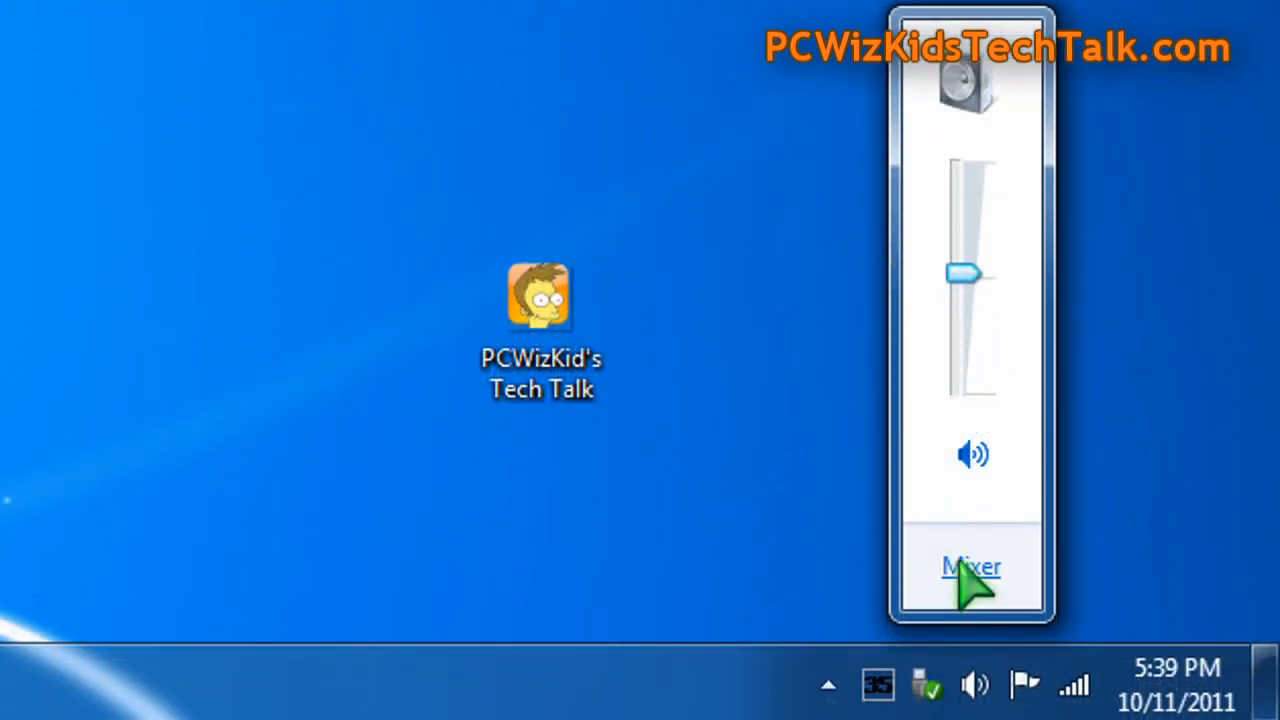
Show the full mixer with Speakers, System Sounds, Firefox and Camtasia levels.
click(968, 566)
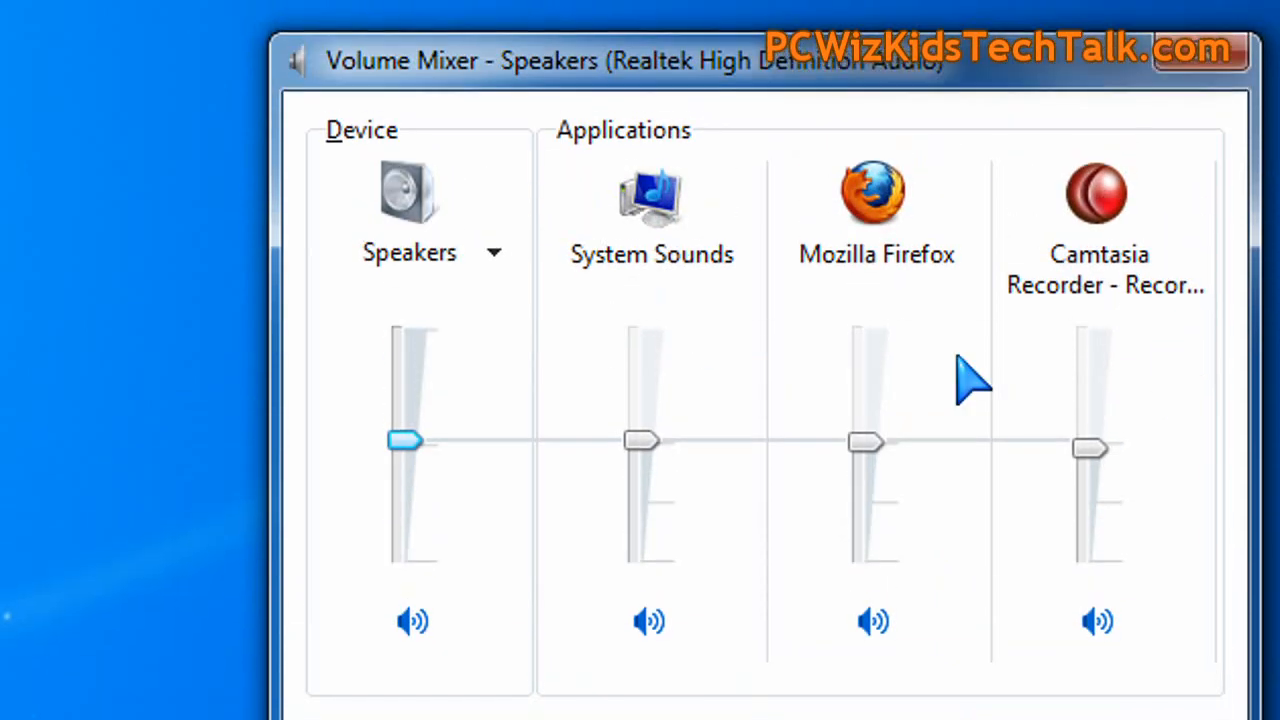
mouse_move(444, 270)
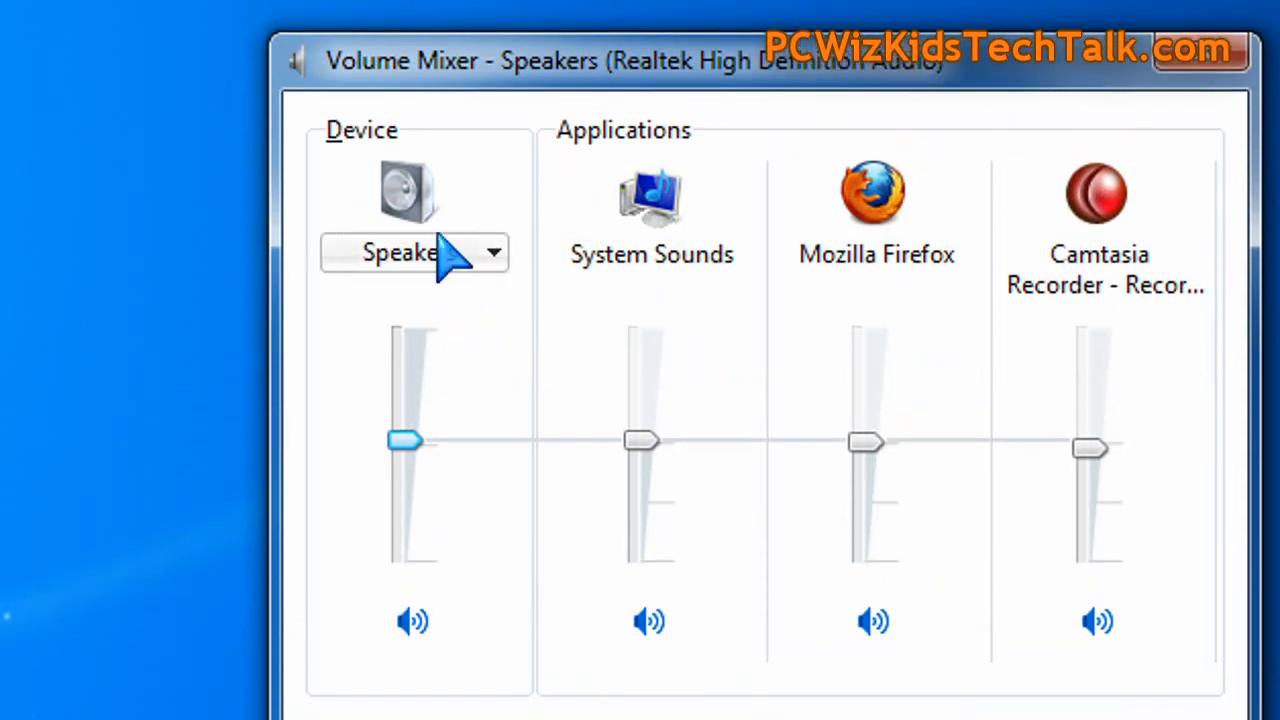
mouse_move(644, 340)
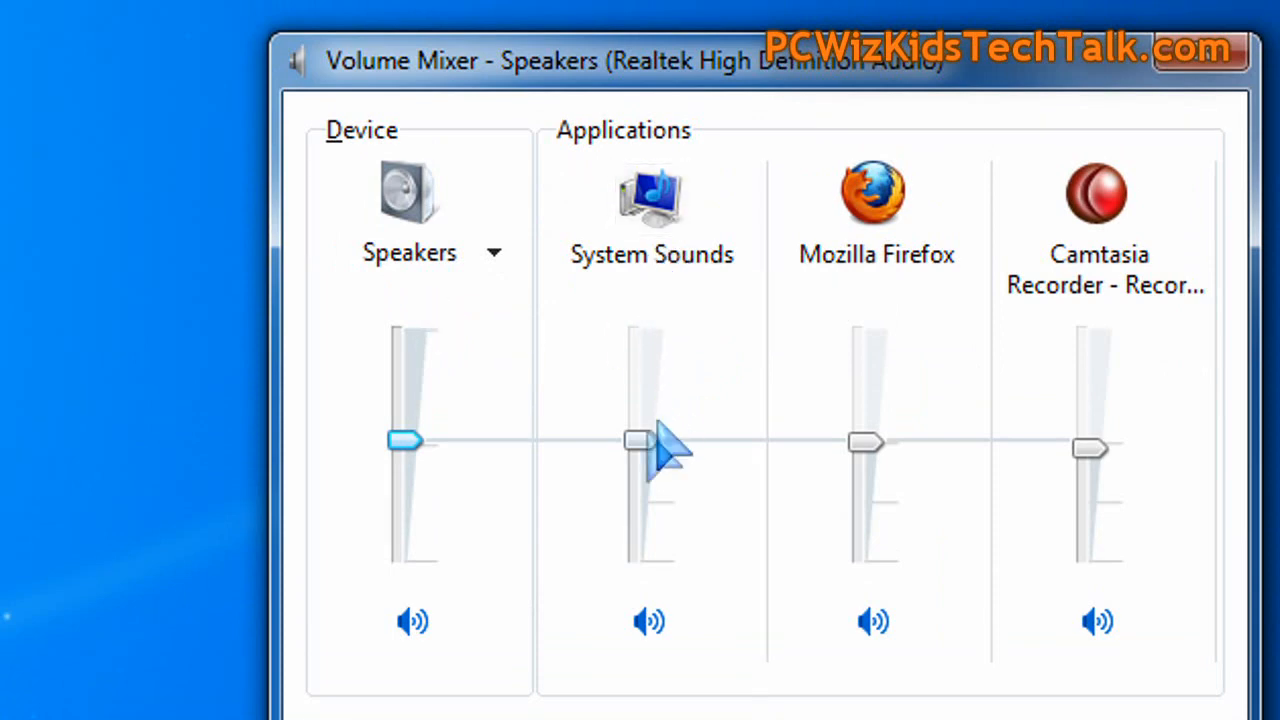
Turn System Sounds down near the bottom, well below the Speakers level.
drag(648, 440, 648, 524)
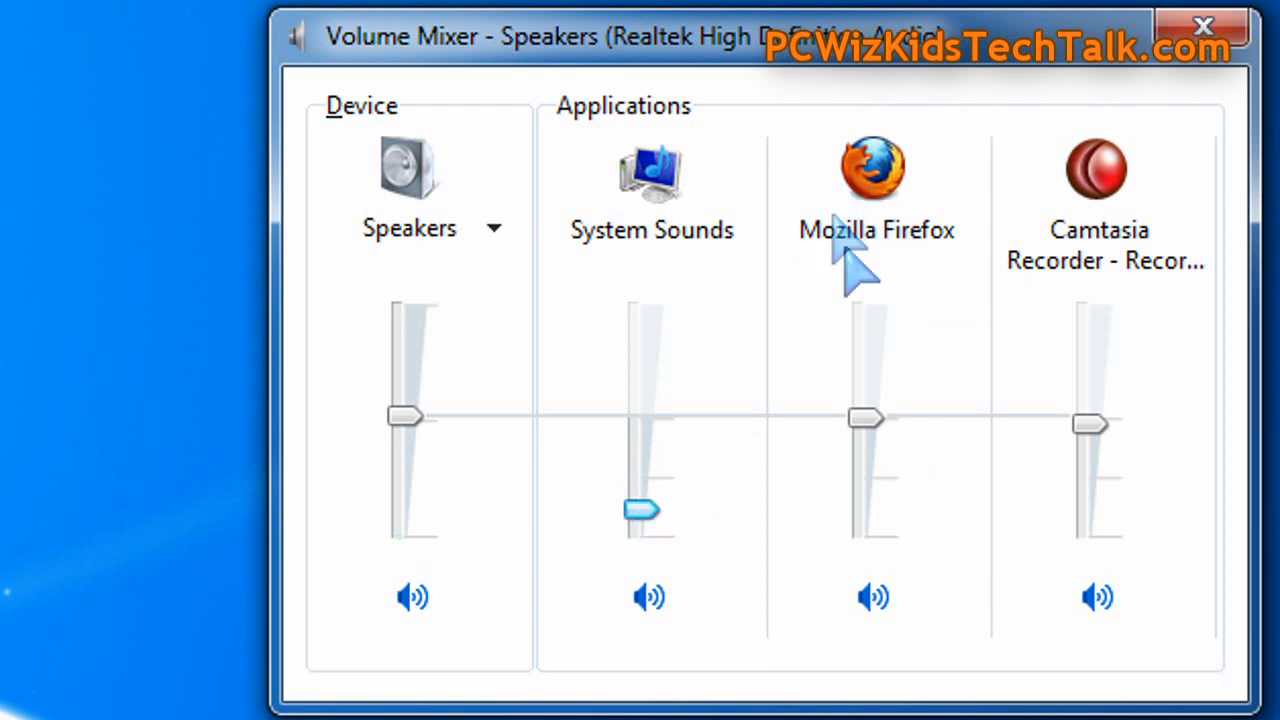
mouse_move(870, 280)
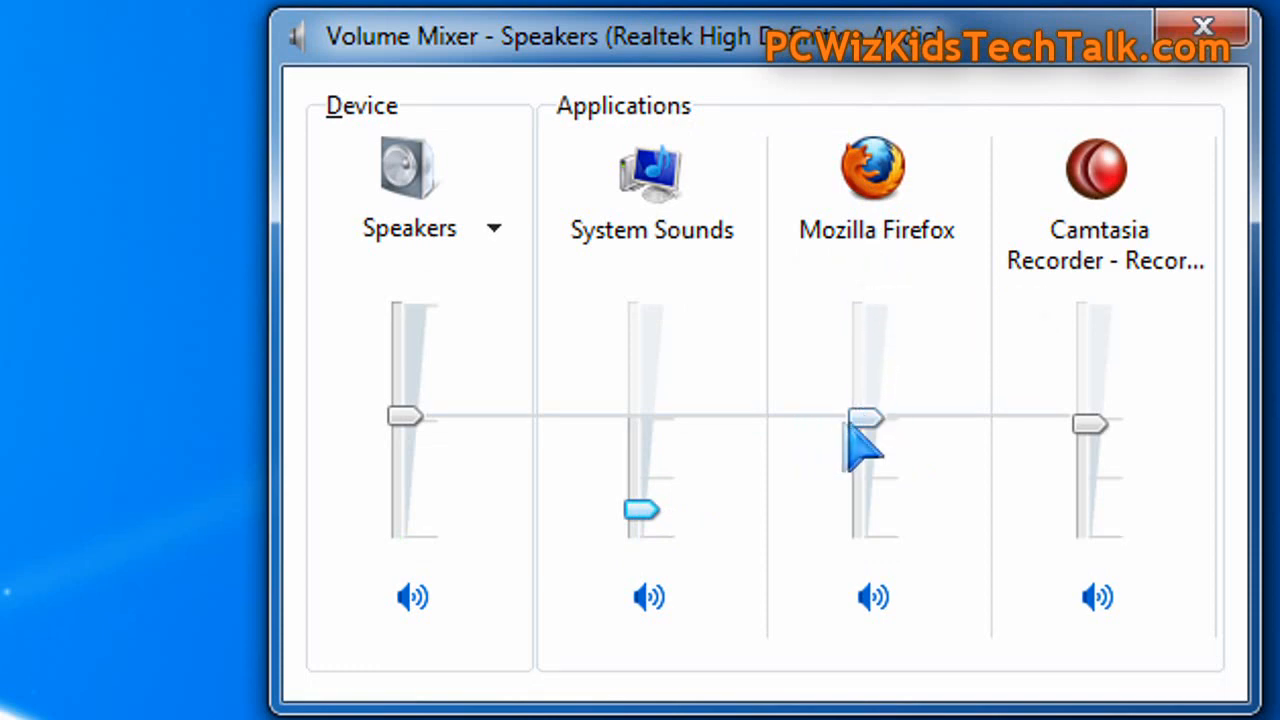
Raise Firefox's volume to about 72, then lower it just below the Speakers level.
drag(864, 418, 864, 364)
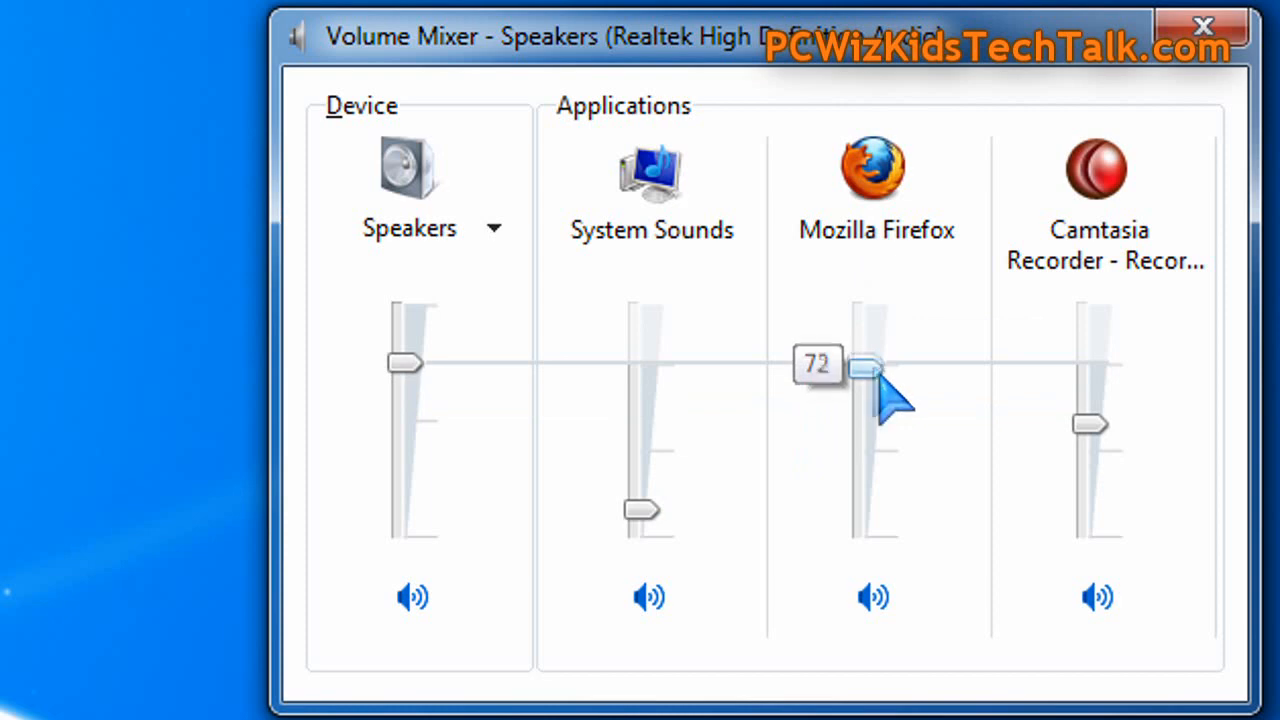
drag(864, 364, 864, 440)
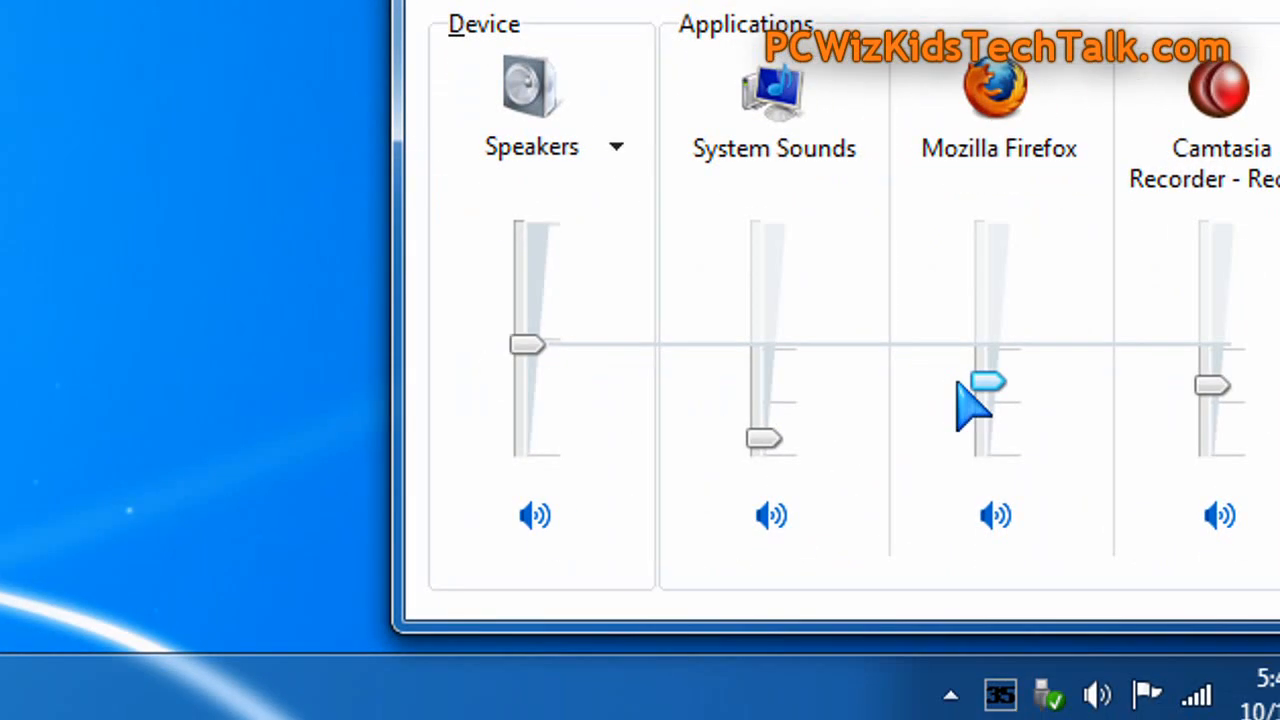
mouse_move(764, 356)
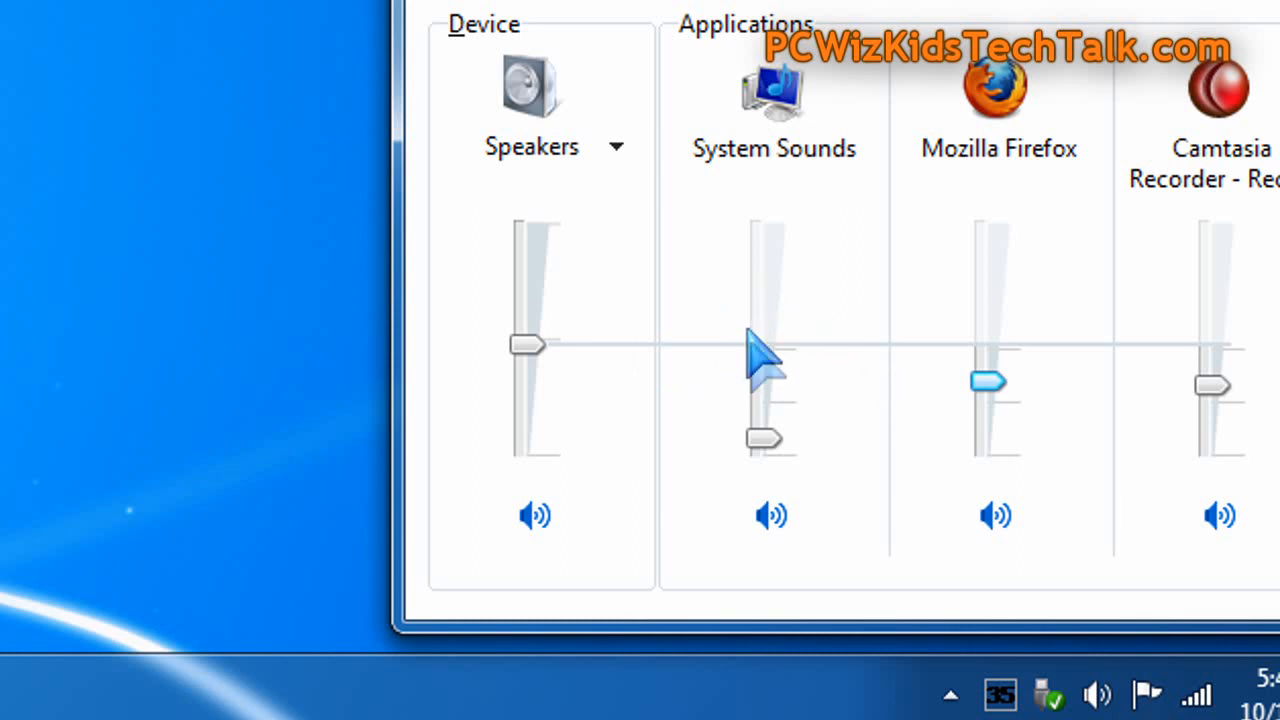
mouse_move(824, 340)
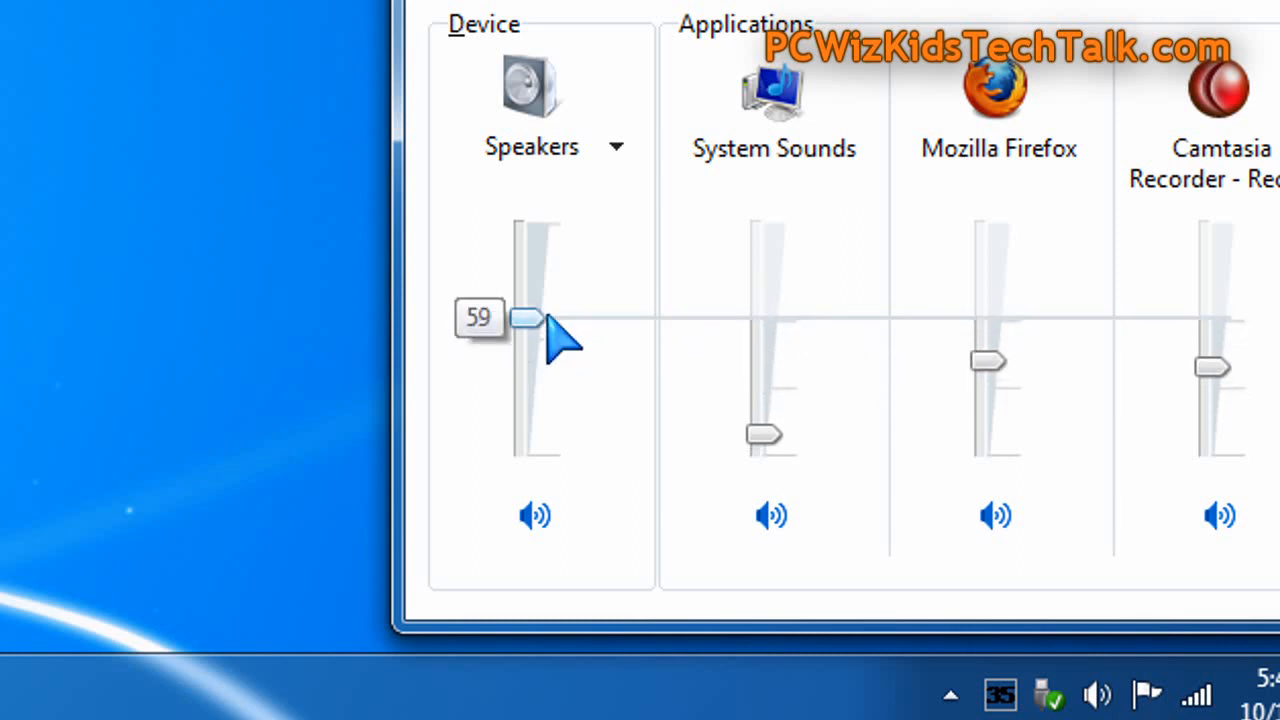
Bring the Speakers master level down from 59 to 52.
drag(528, 318, 528, 334)
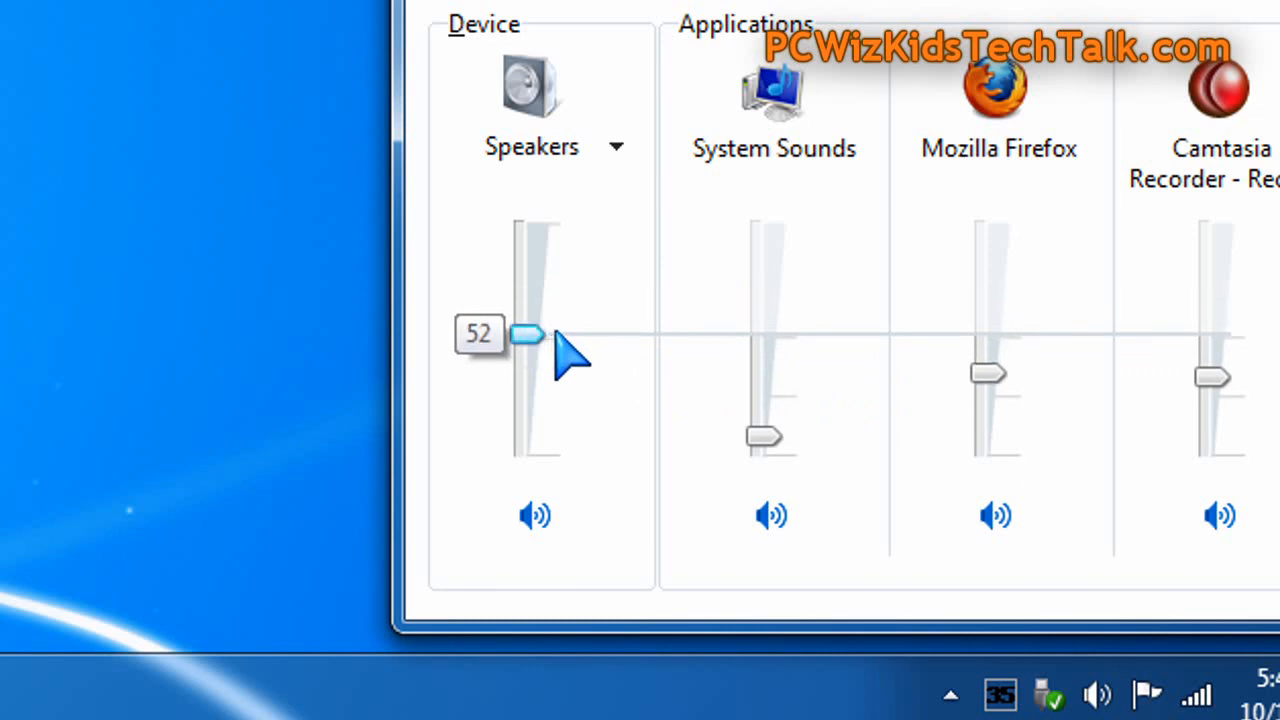